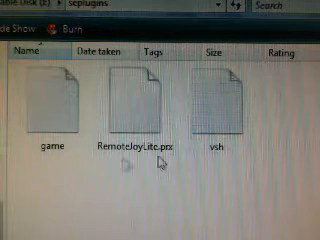
pyautogui.click(42, 100)
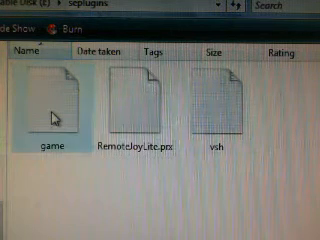